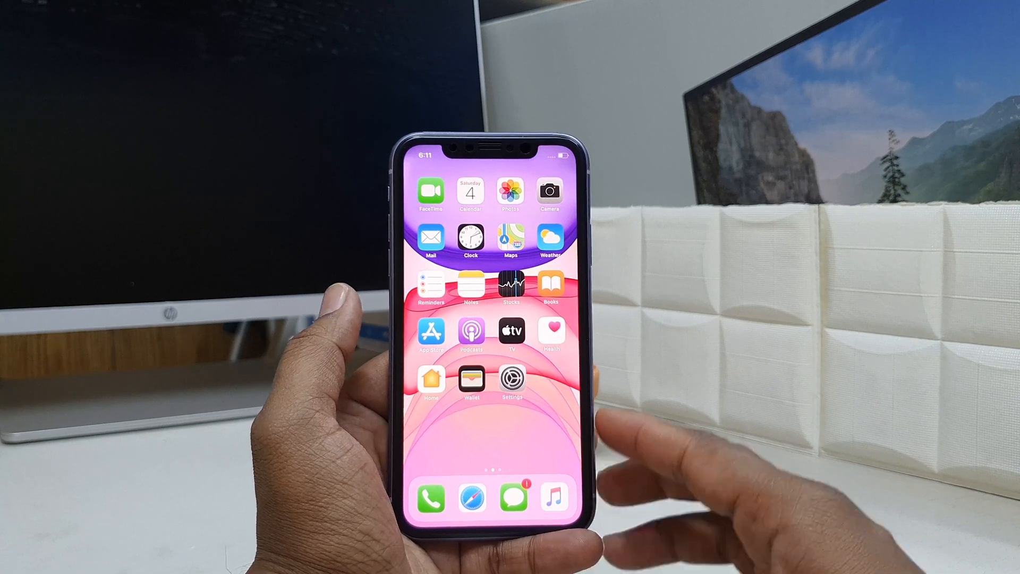
Turn on LED Flash for Alerts in Accessibility > Audio/Visual, with Flash on Silent enabled
click(511, 379)
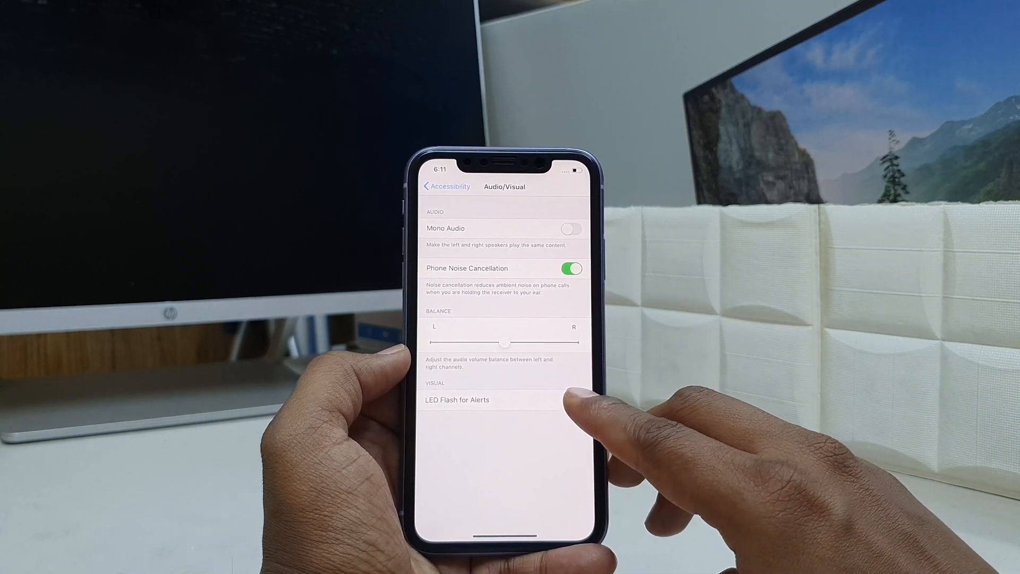
click(548, 401)
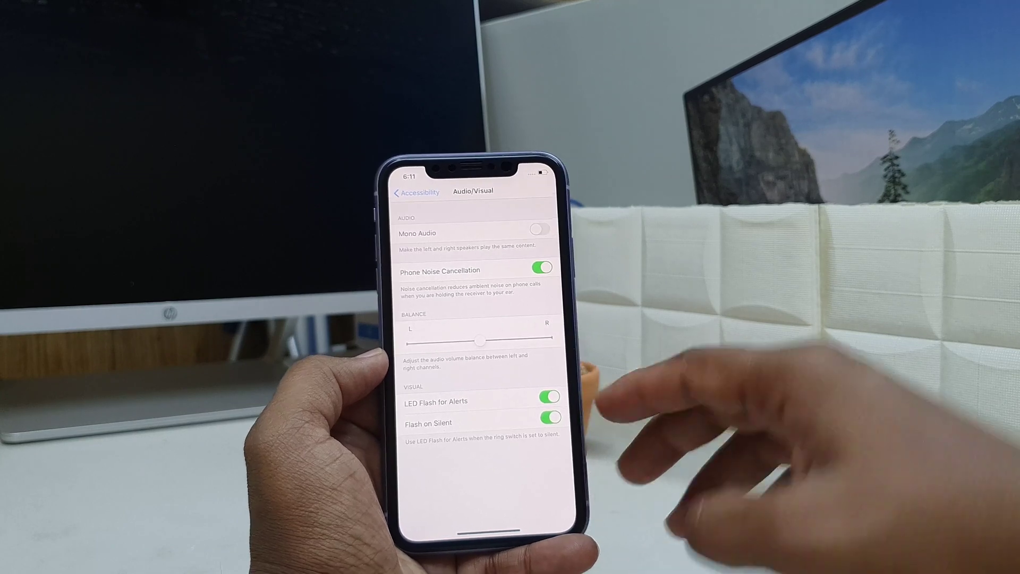